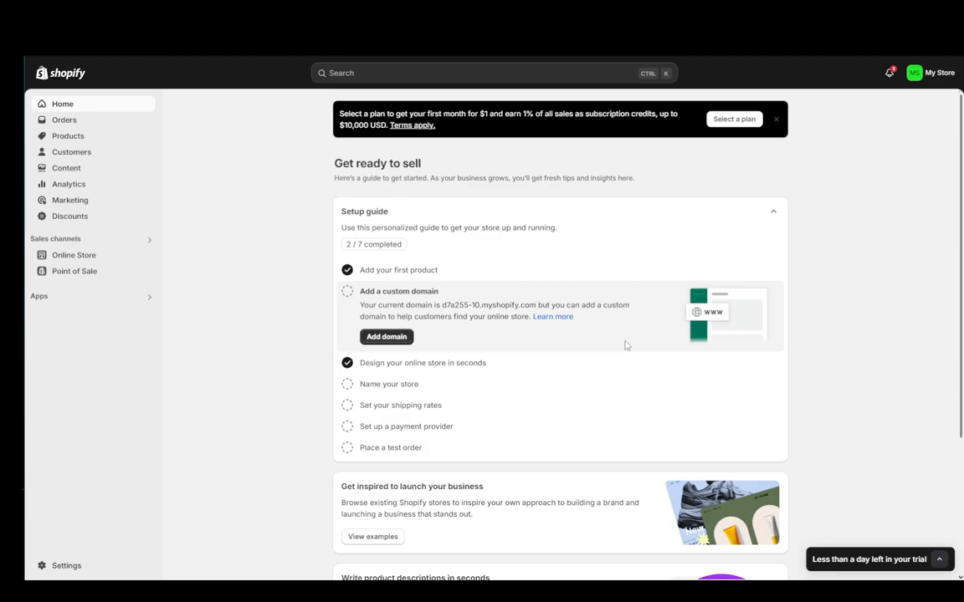
Step: Open Online Store and browse the Themes page listing Dawn, Trade and Refresh
click(73, 256)
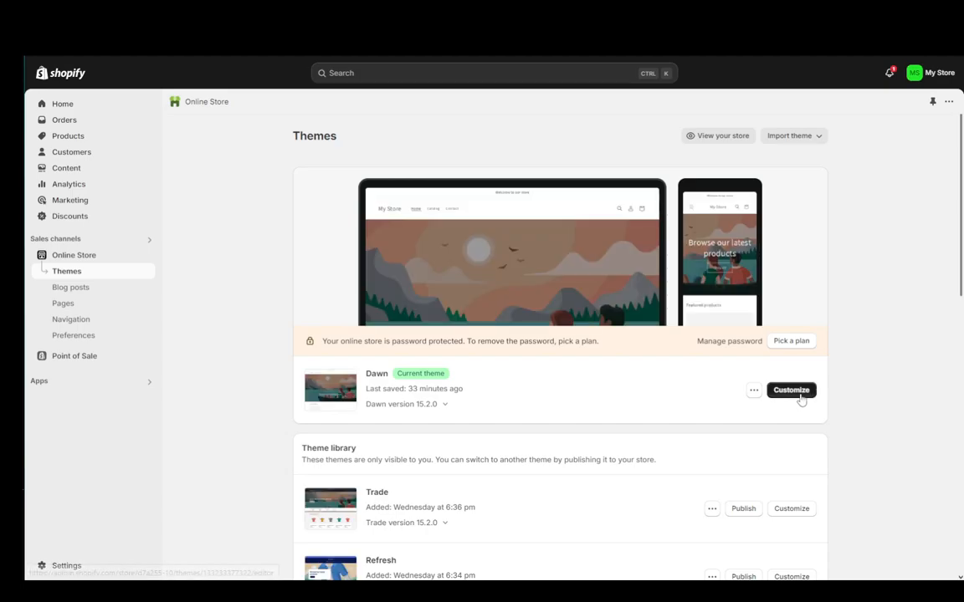
scroll(down, 3)
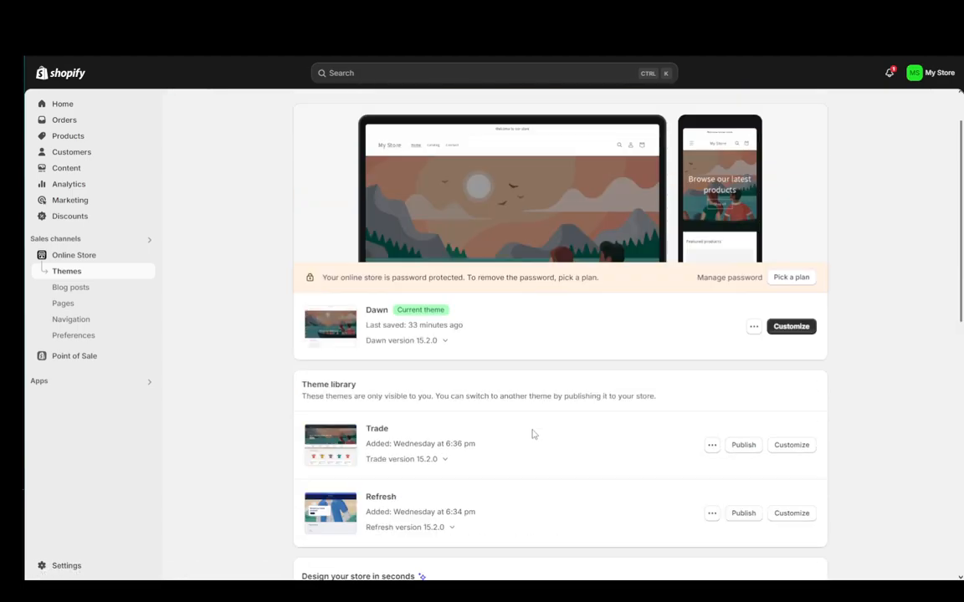
scroll(up, 3)
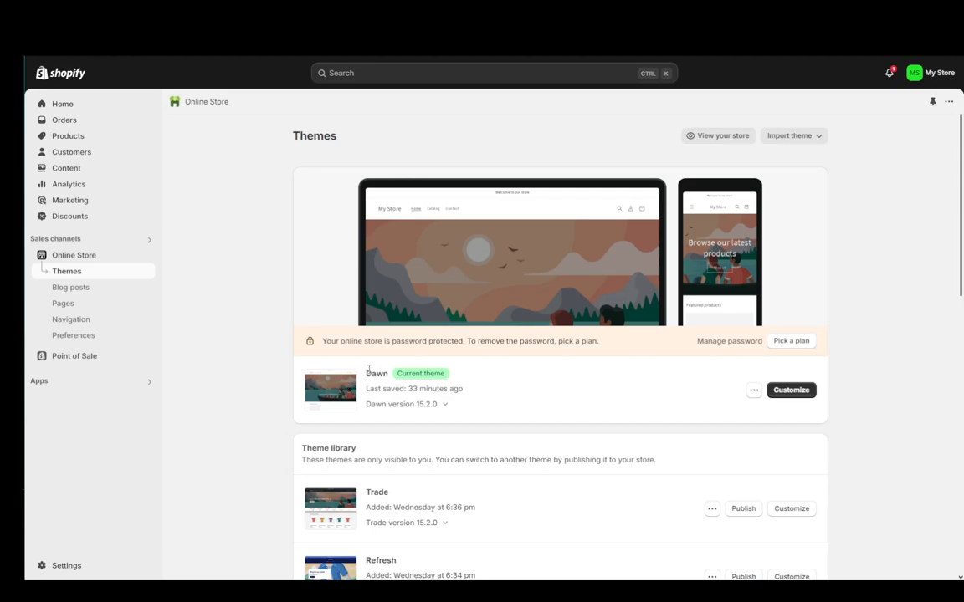
mouse_move(562, 408)
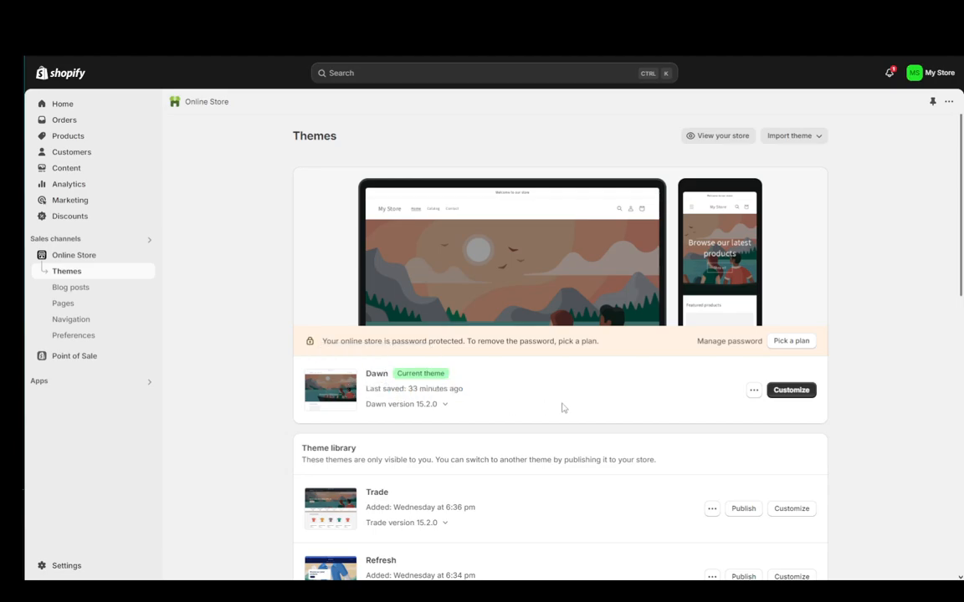
mouse_move(301, 314)
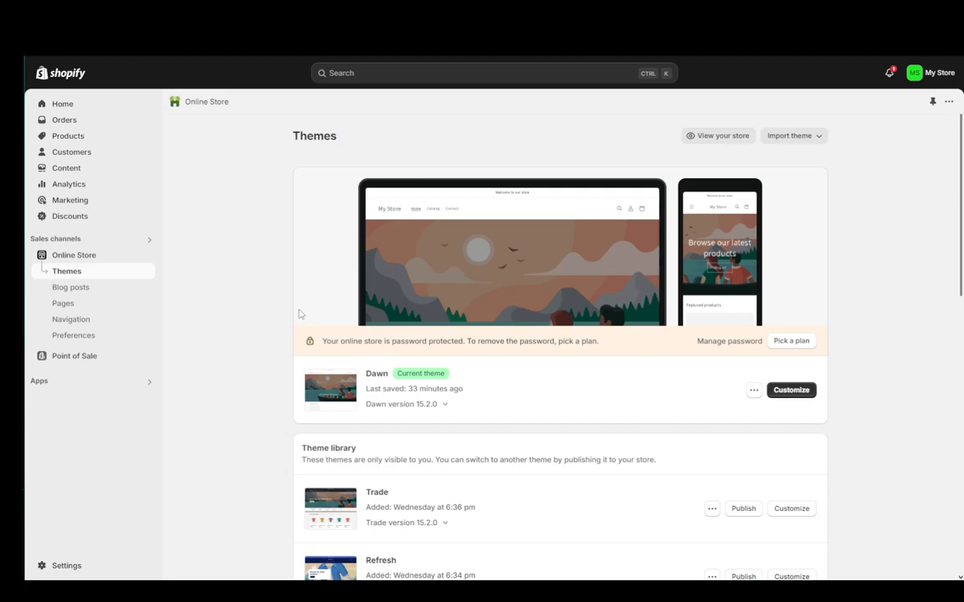
Step: In the Dawn editor, move the banner heading below Buttons and Featured collection above Image banner
click(790, 390)
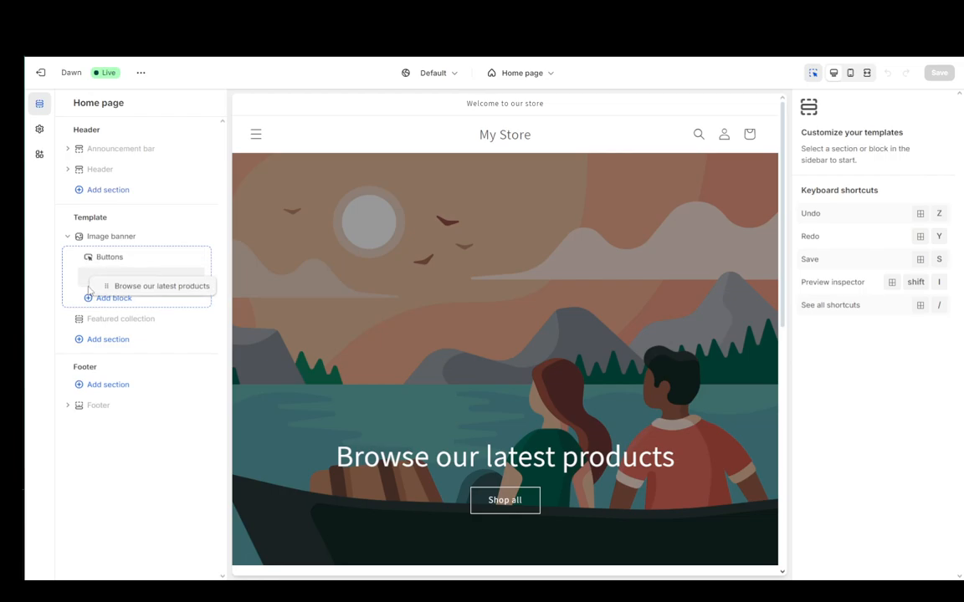
click(144, 277)
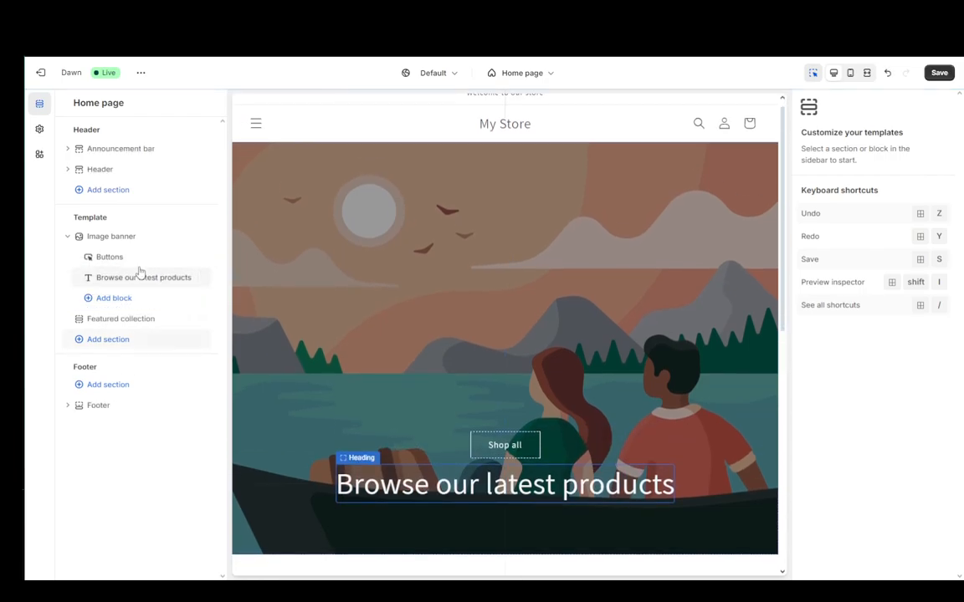
click(110, 236)
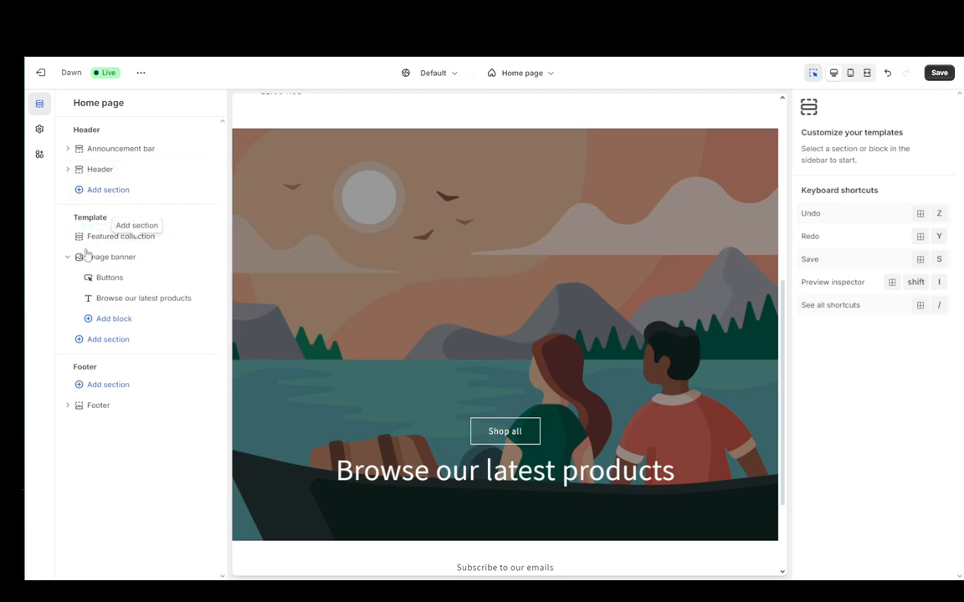
click(111, 257)
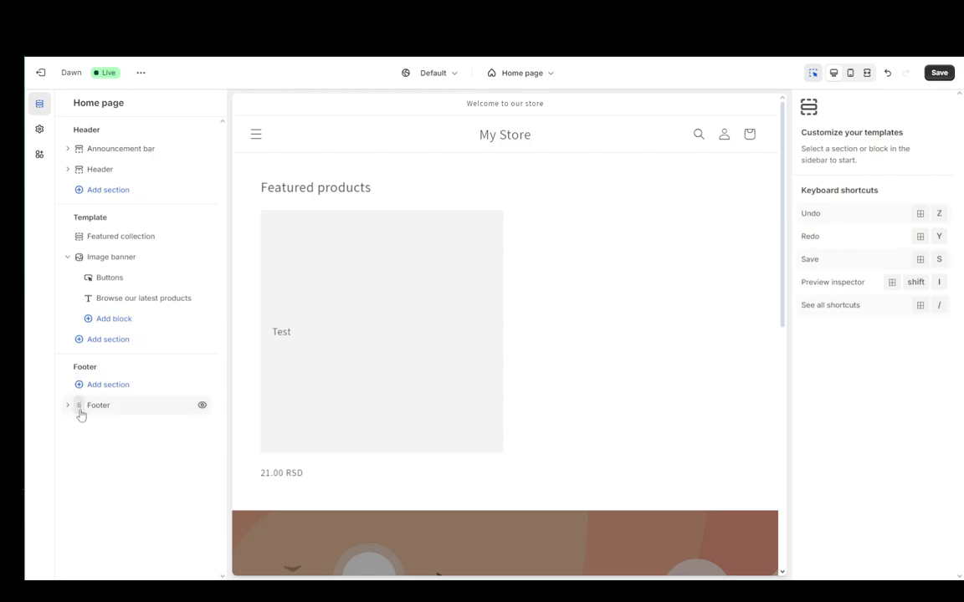
scroll(down, 3)
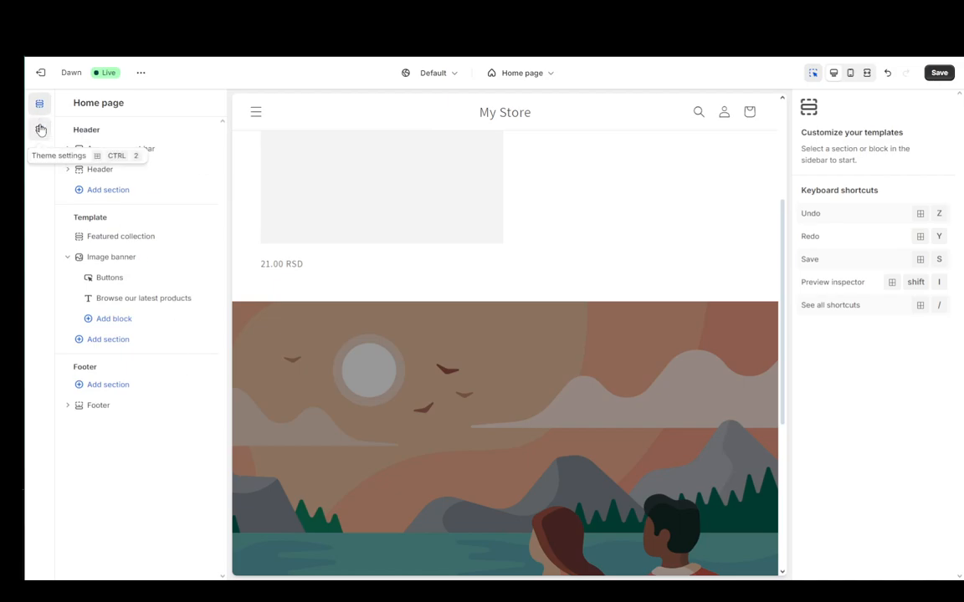
Step: Show Dawn's theme settings list: logo, colors, typography, layout and buttons
click(40, 130)
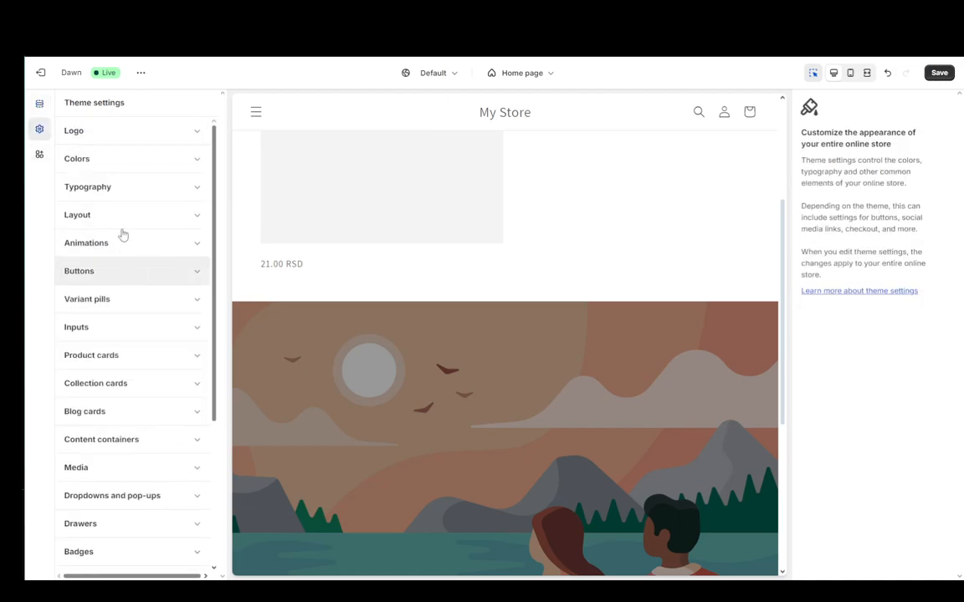
mouse_move(100, 215)
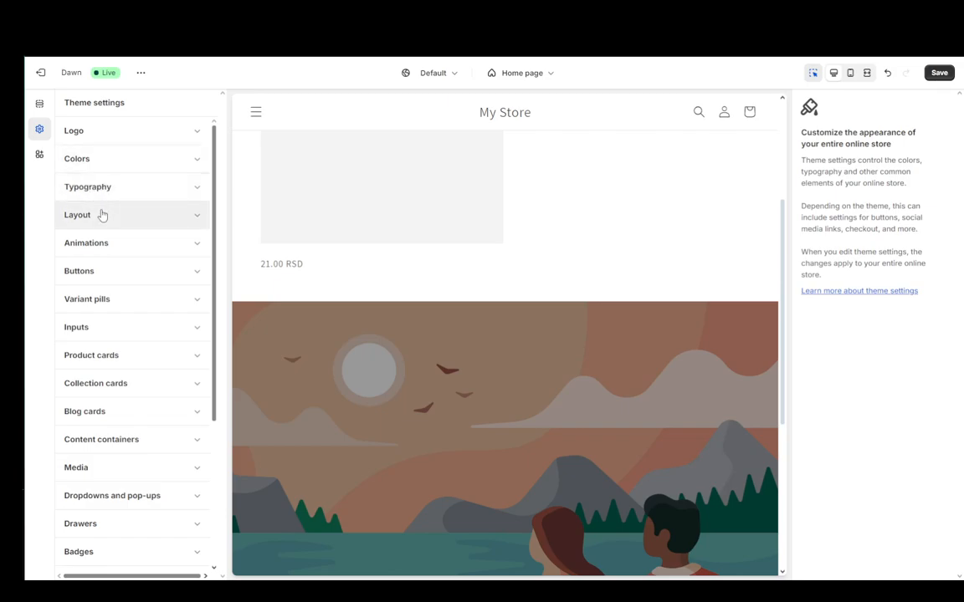
mouse_move(48, 214)
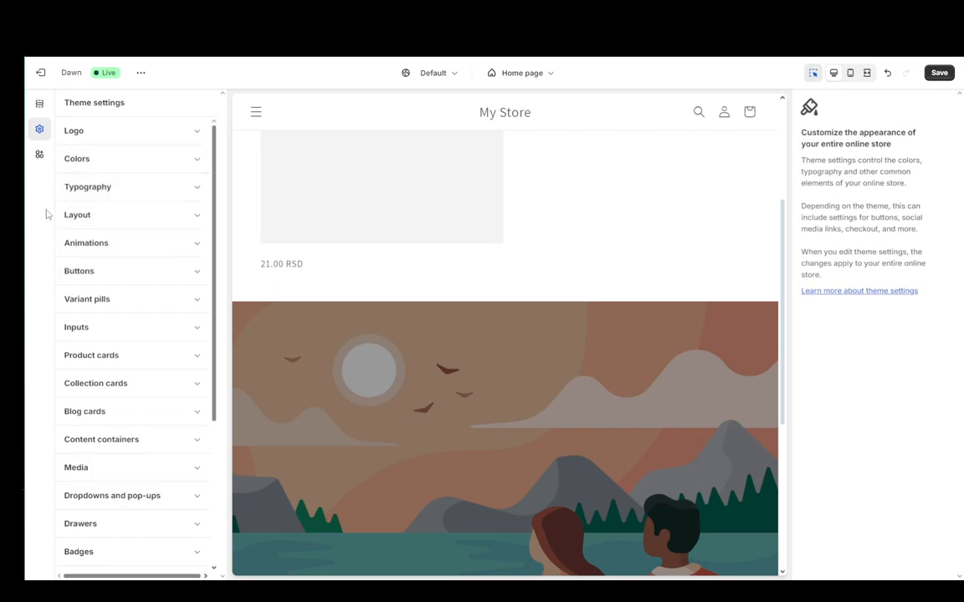
mouse_move(243, 319)
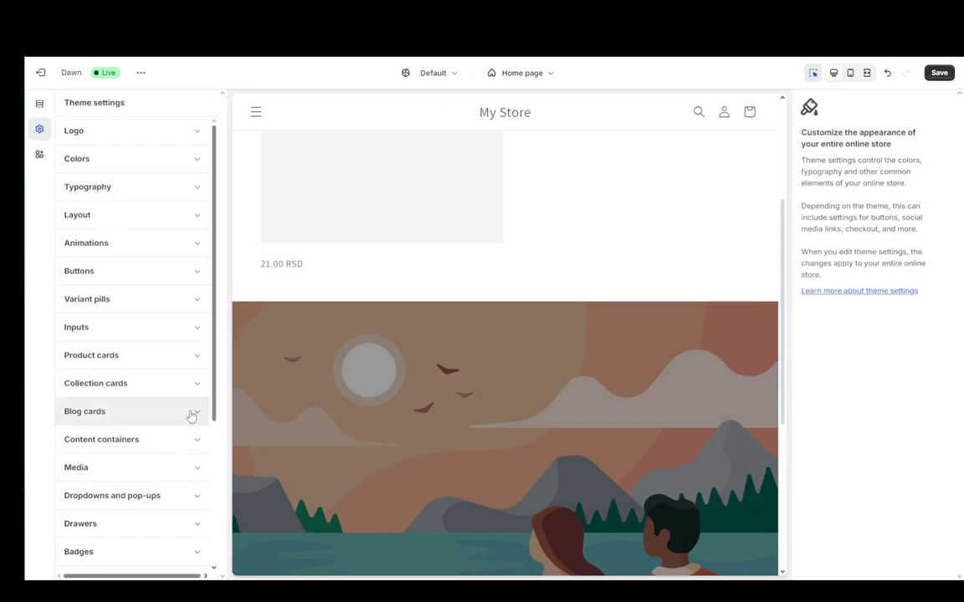
mouse_move(231, 283)
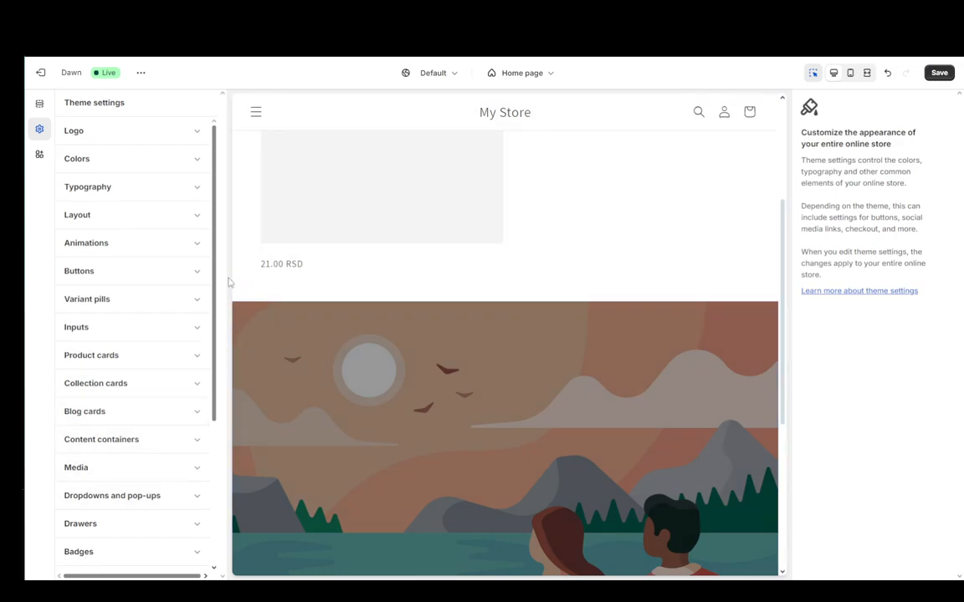